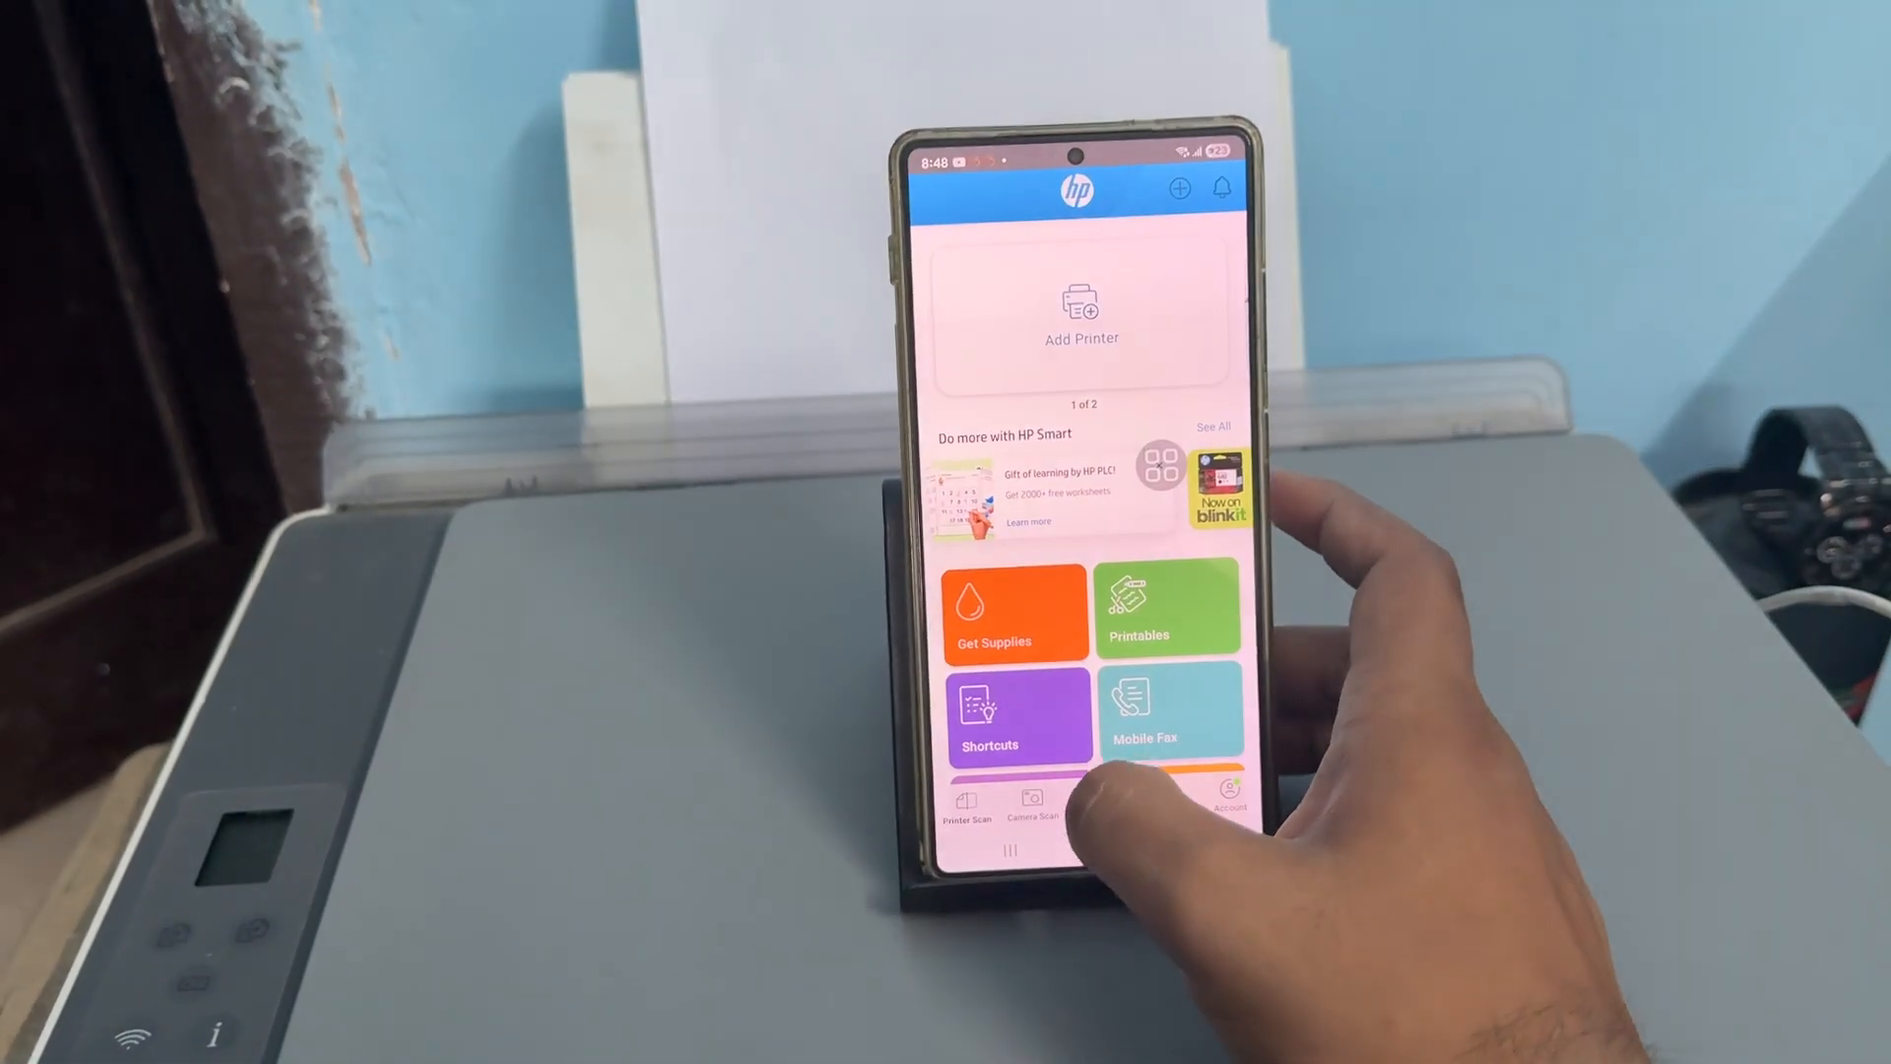
# - Search the Play Store for HP Smart, check its listing is up to date, and open it
pyautogui.click(1108, 858)
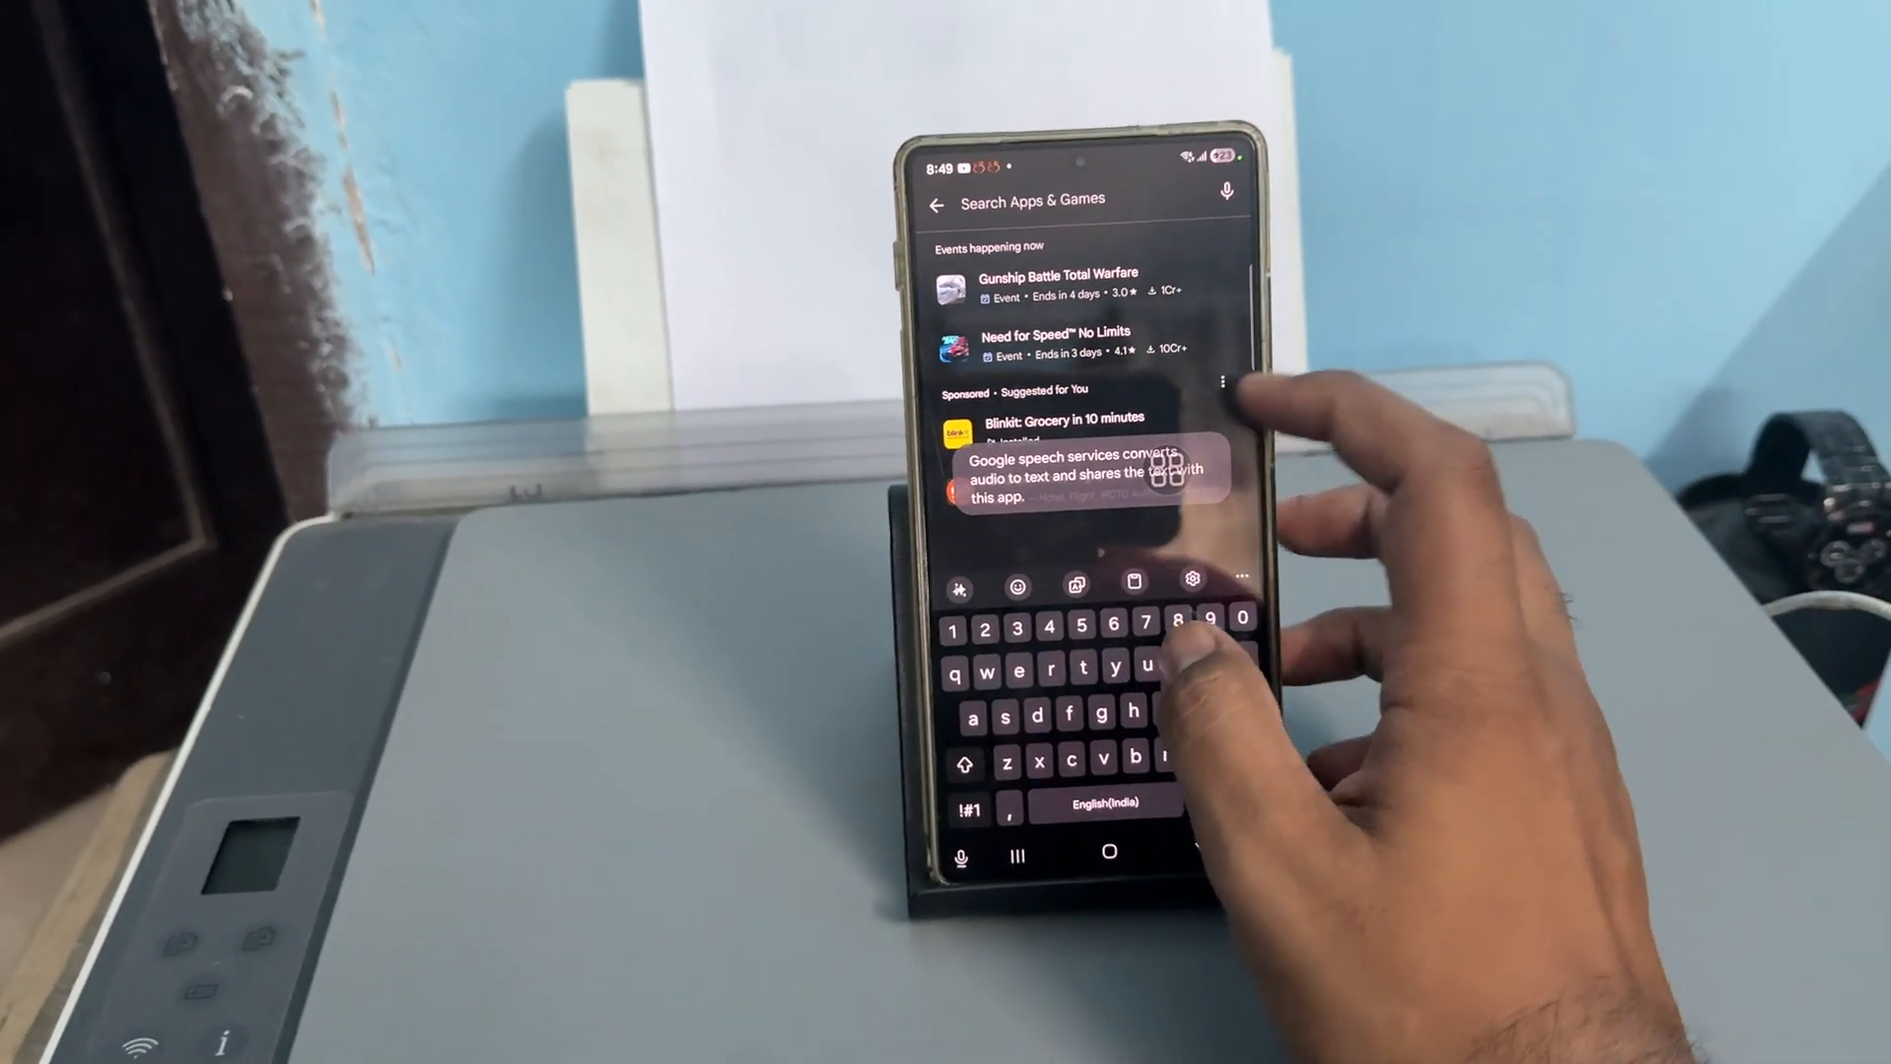
pyautogui.write('p')
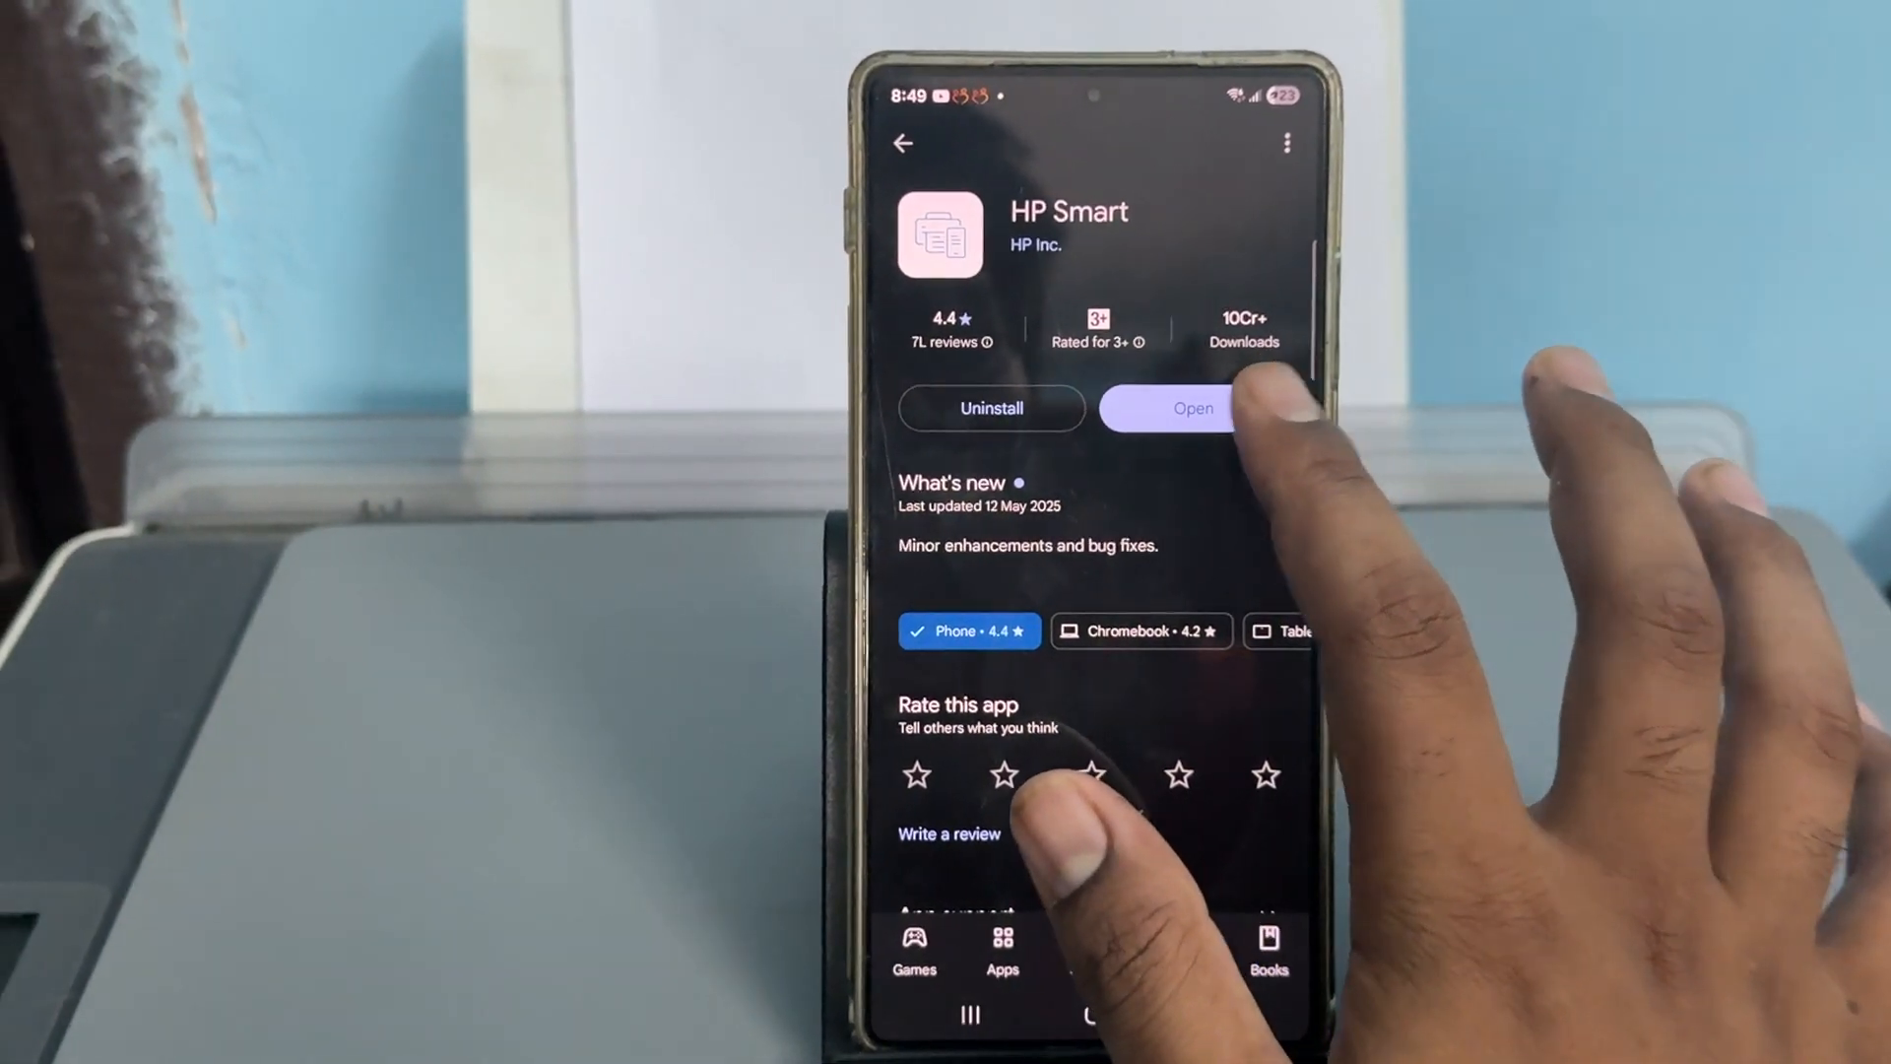
pyautogui.click(1192, 407)
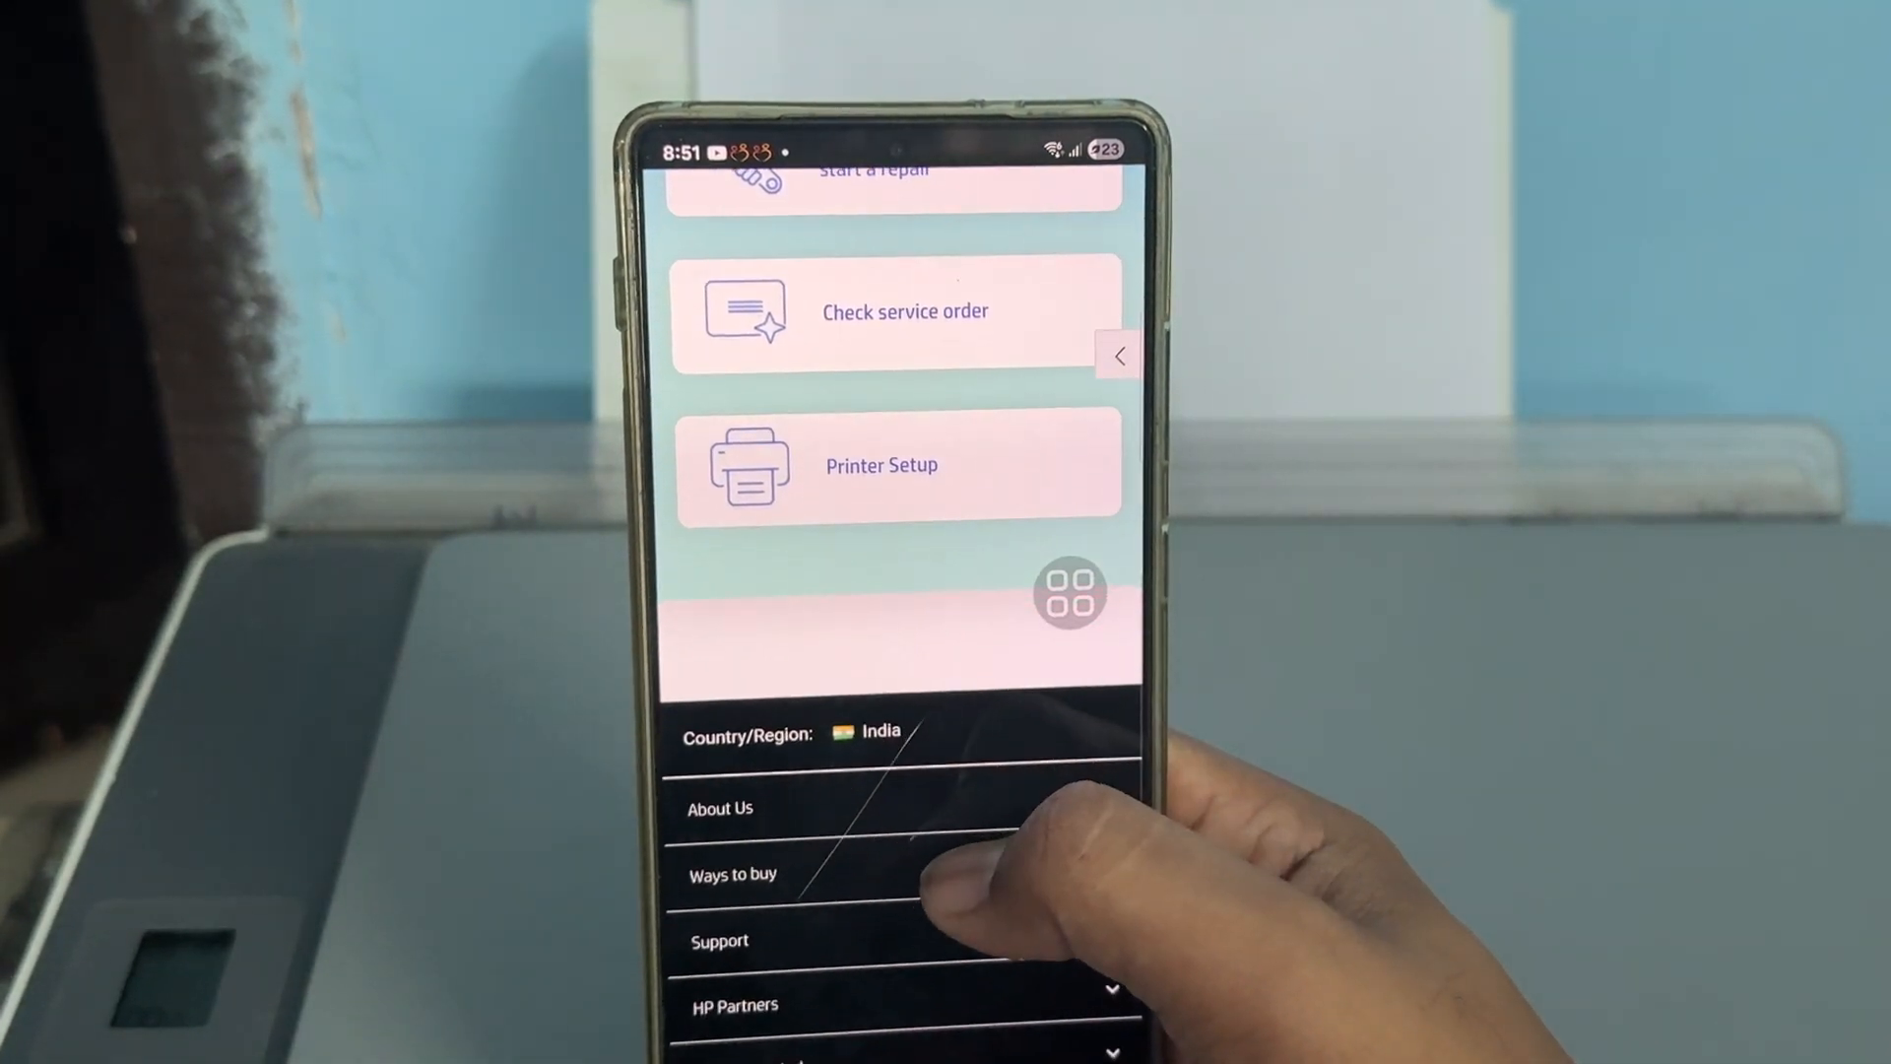
# - Scroll HP's support page to its footer legal and policy links below the India region
pyautogui.scroll(3)
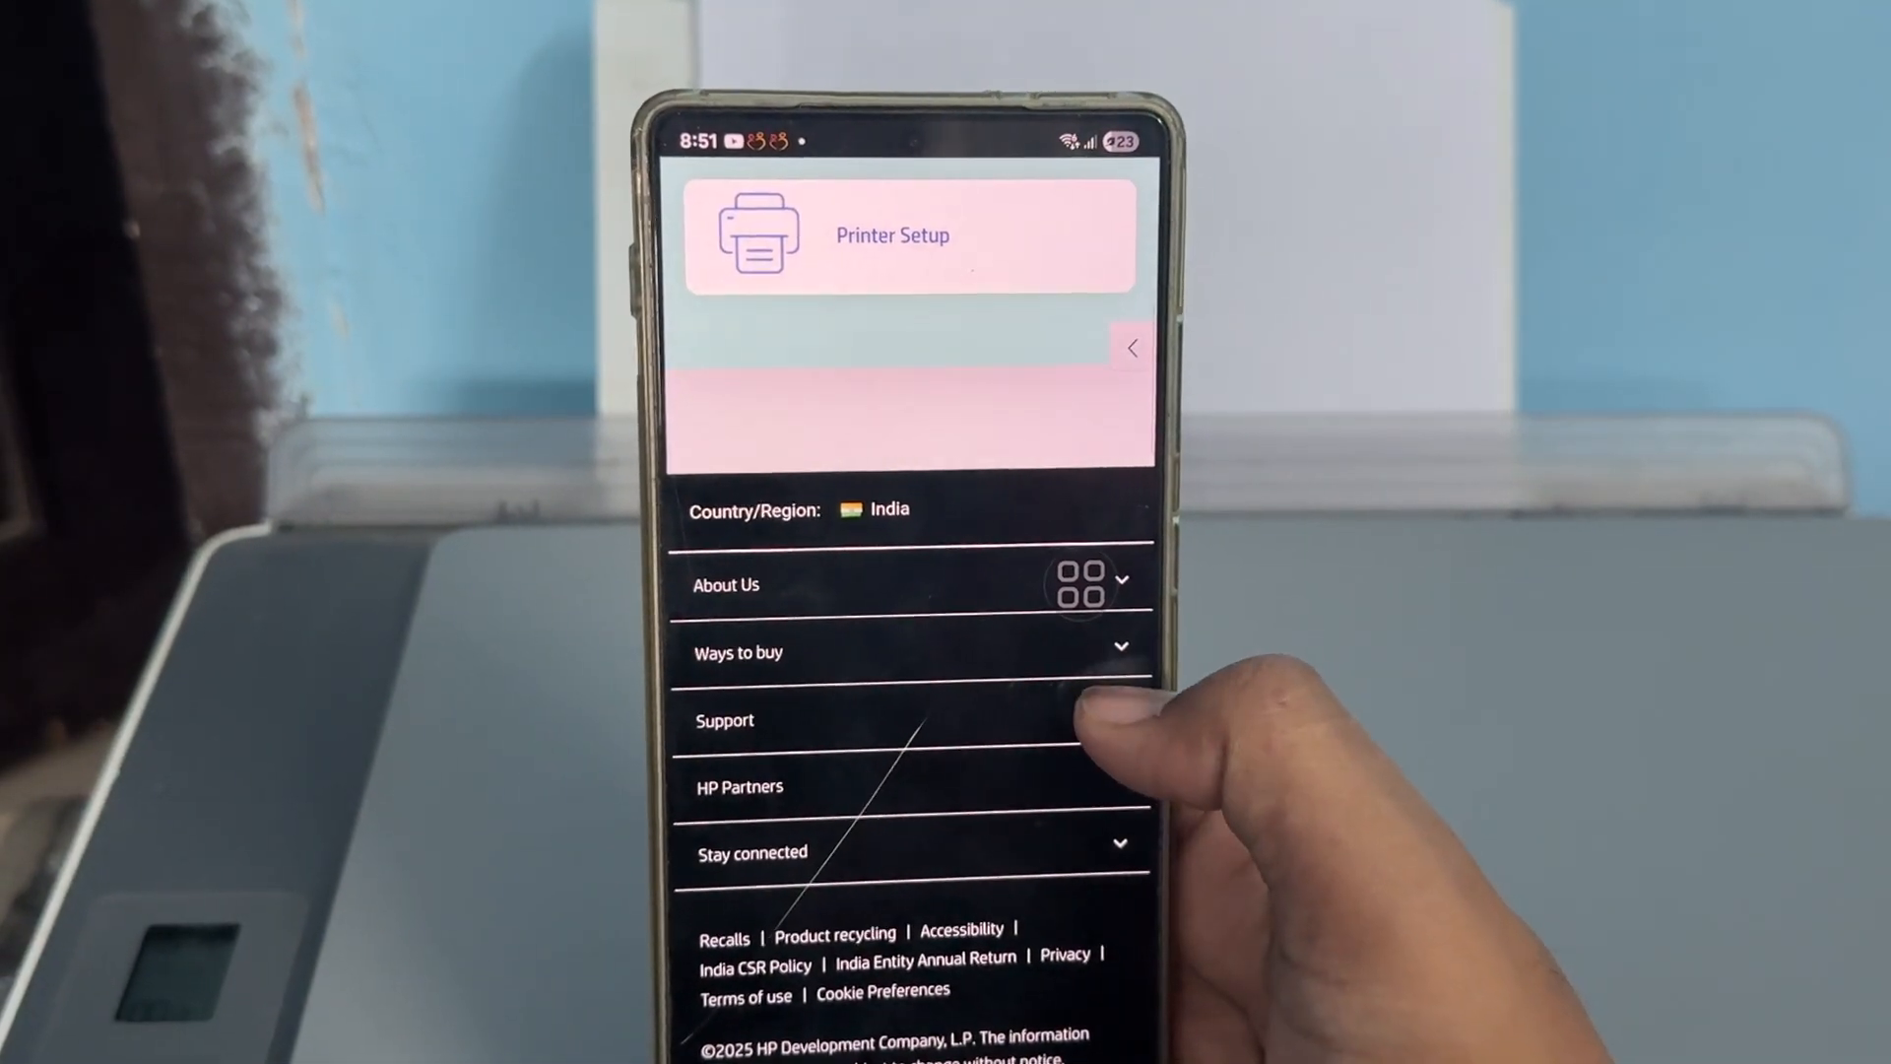